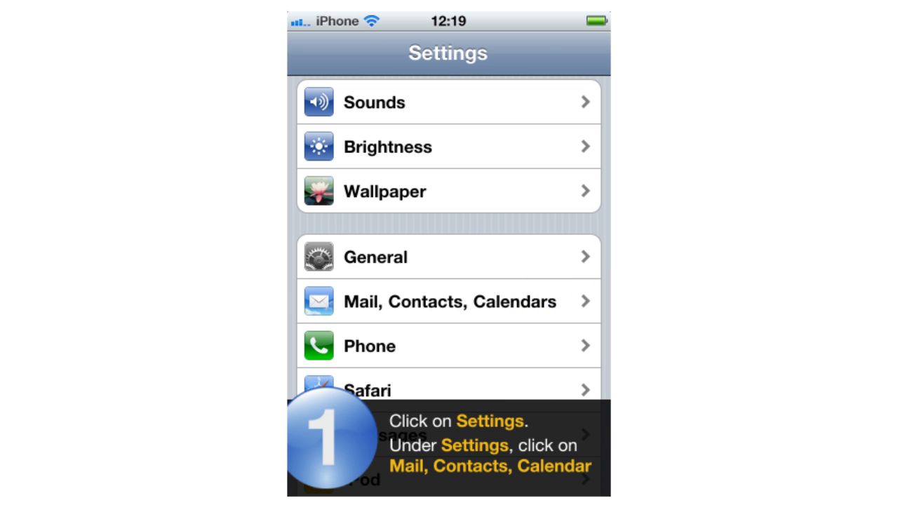
Step: Go to the Mail, Contacts, Calendars settings page
click(446, 300)
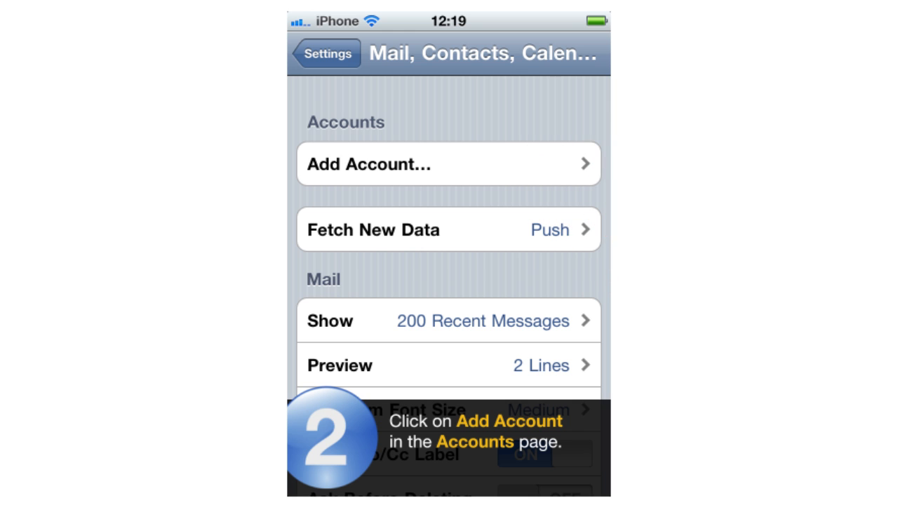
Step: Start a new account and choose Microsoft Exchange as its type
click(447, 163)
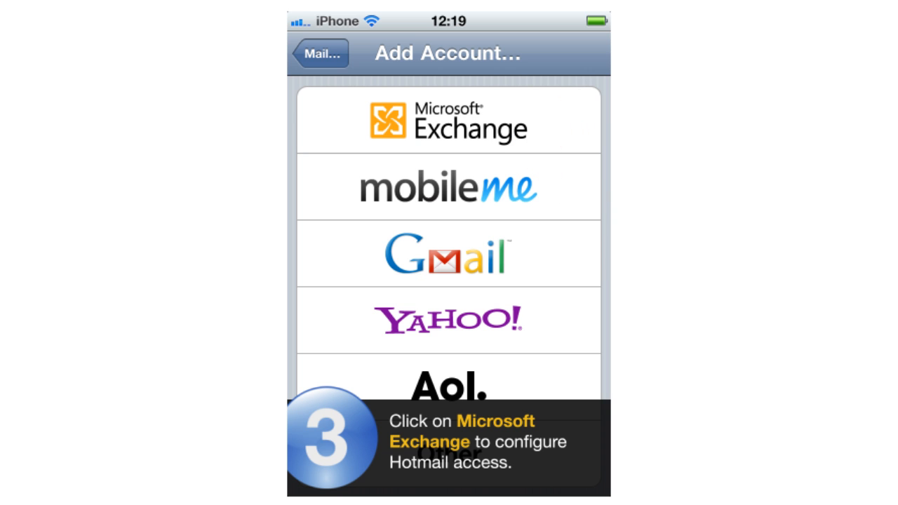
click(446, 121)
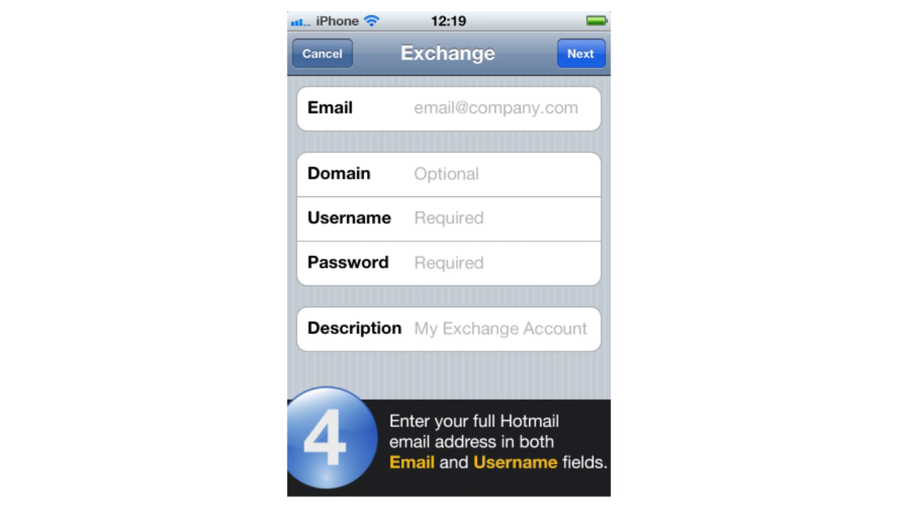
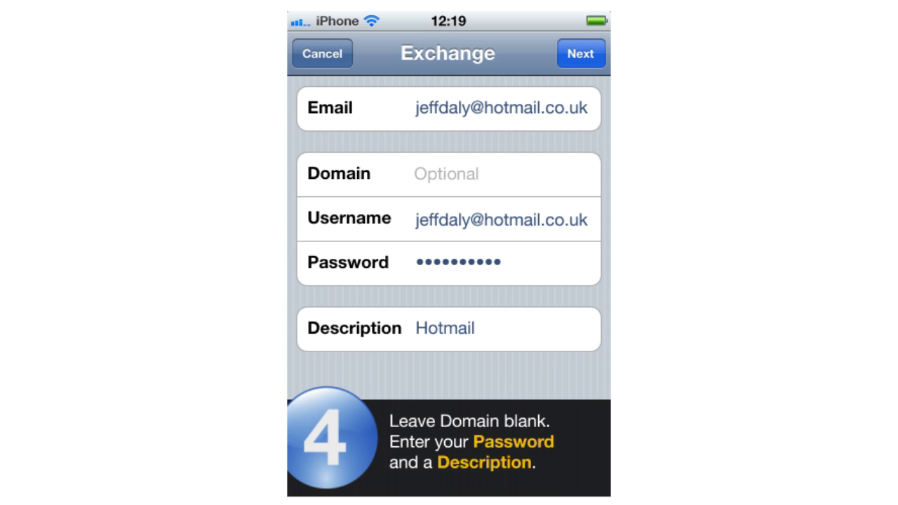
click(581, 53)
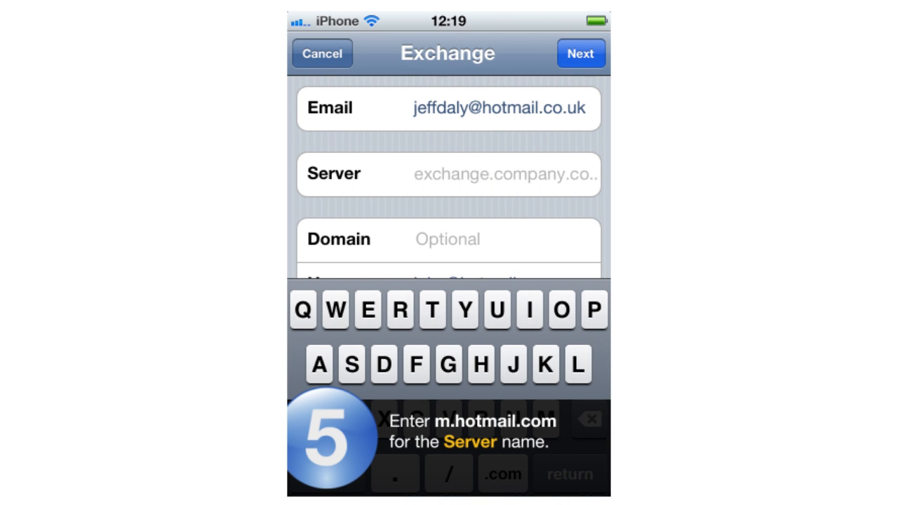
Step: Set the server to m.hotmail.com and continue to the sync options
text(m.hotmail.com)
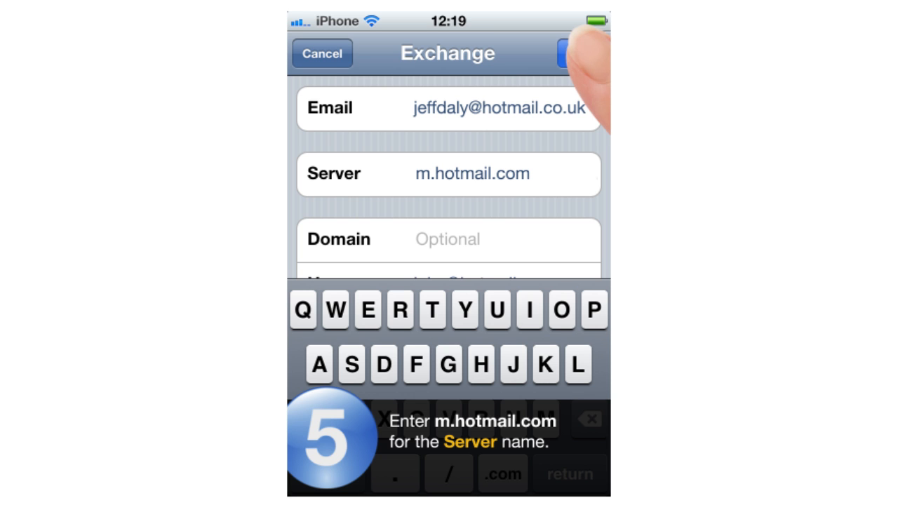
click(581, 54)
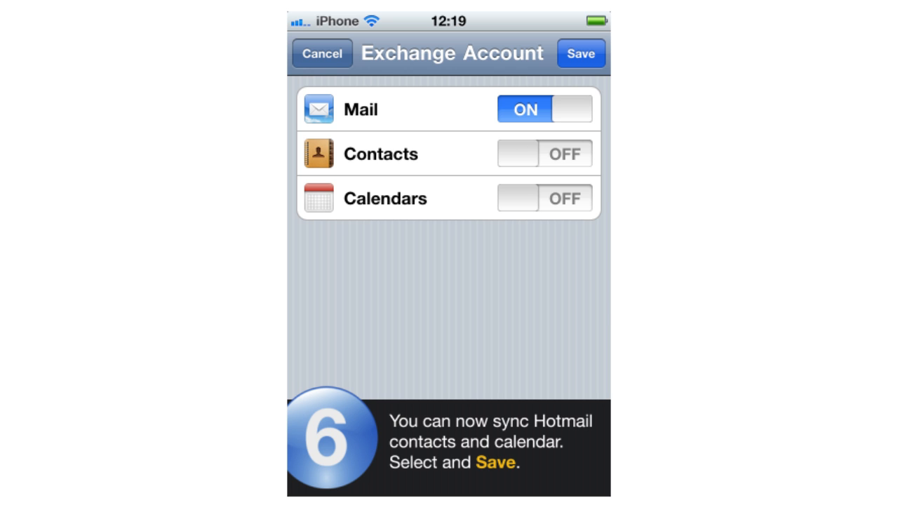
Step: Switch Contacts syncing to ON, keeping Mail ON
click(544, 153)
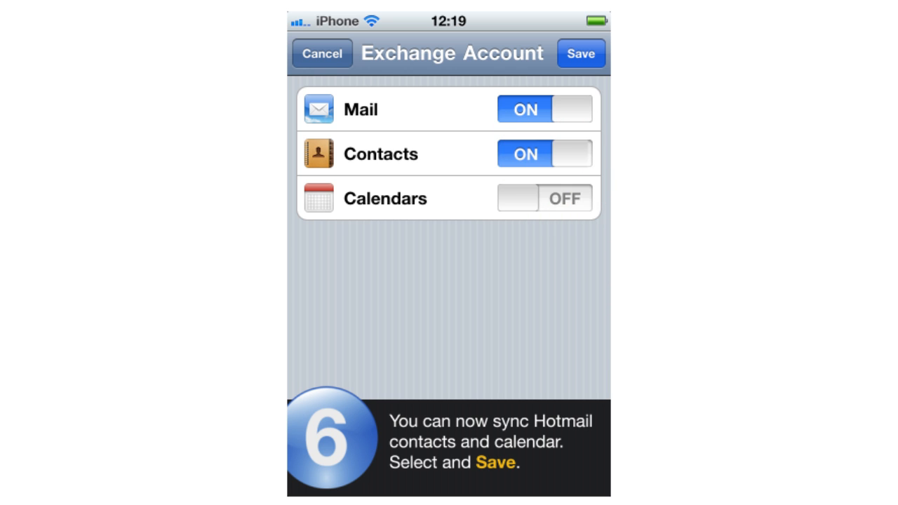